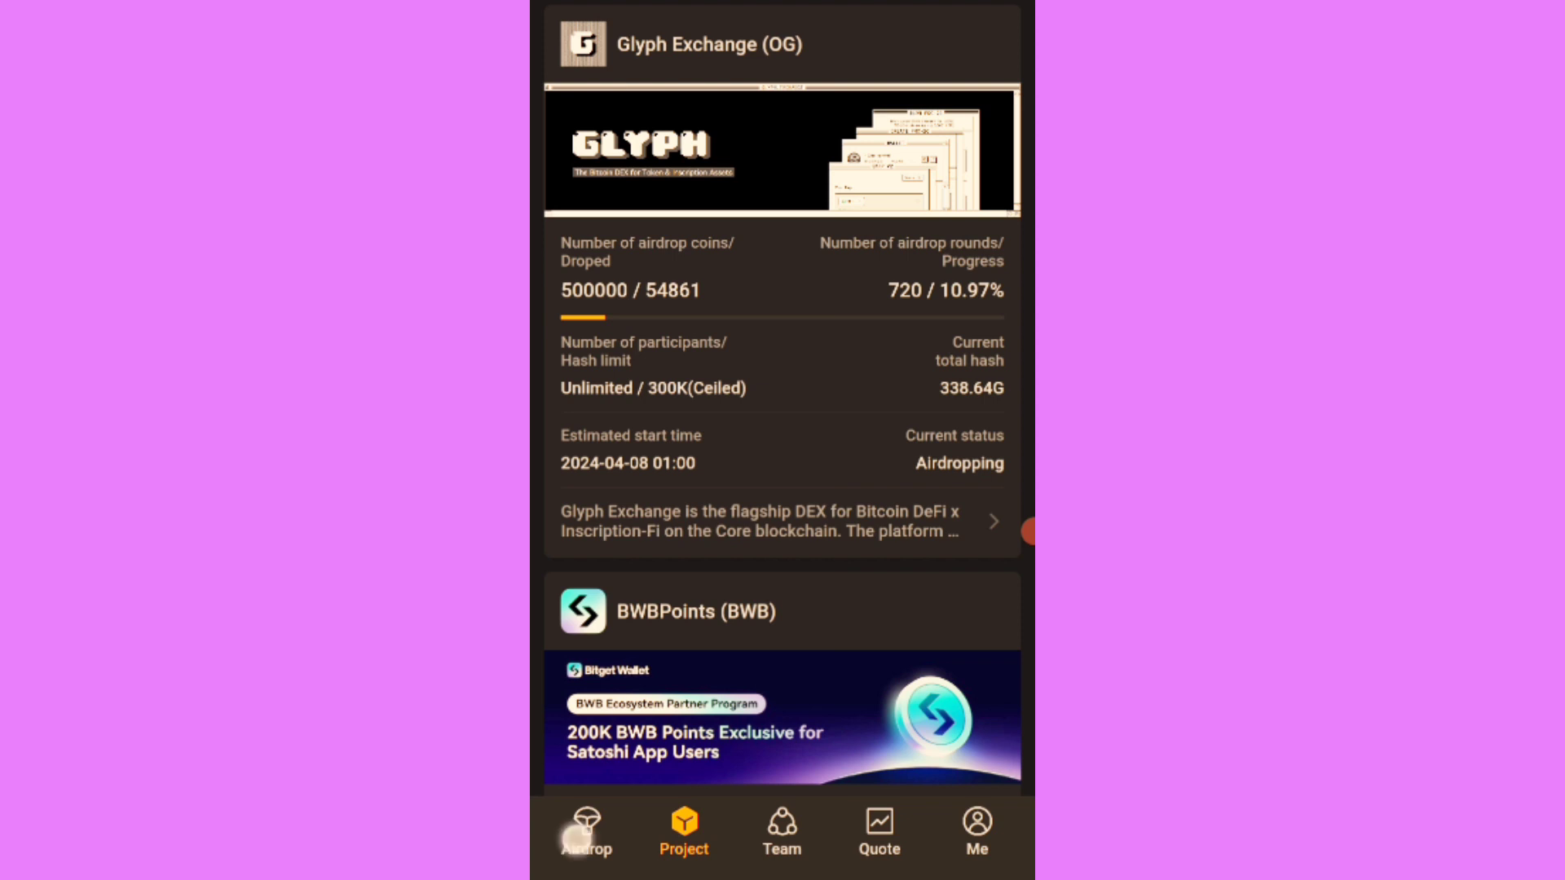
# - Show the airdrop overview with OEX and OG participation pending claim
pyautogui.click(586, 833)
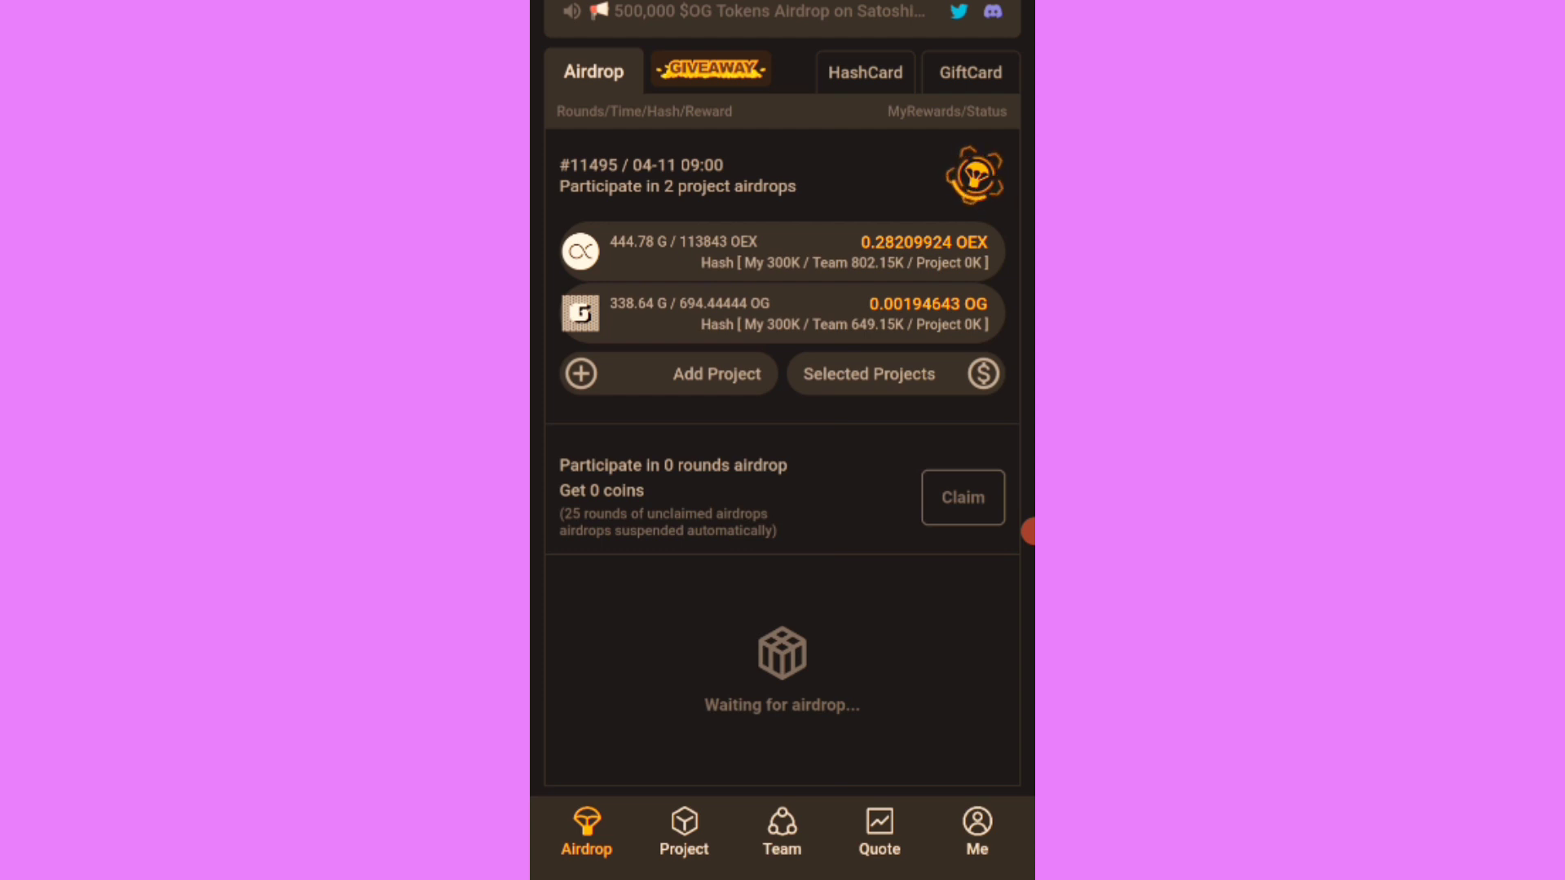
# - View the Glyph Exchange (OG) airdrop detail page with round progress, dates and description
pyautogui.click(683, 831)
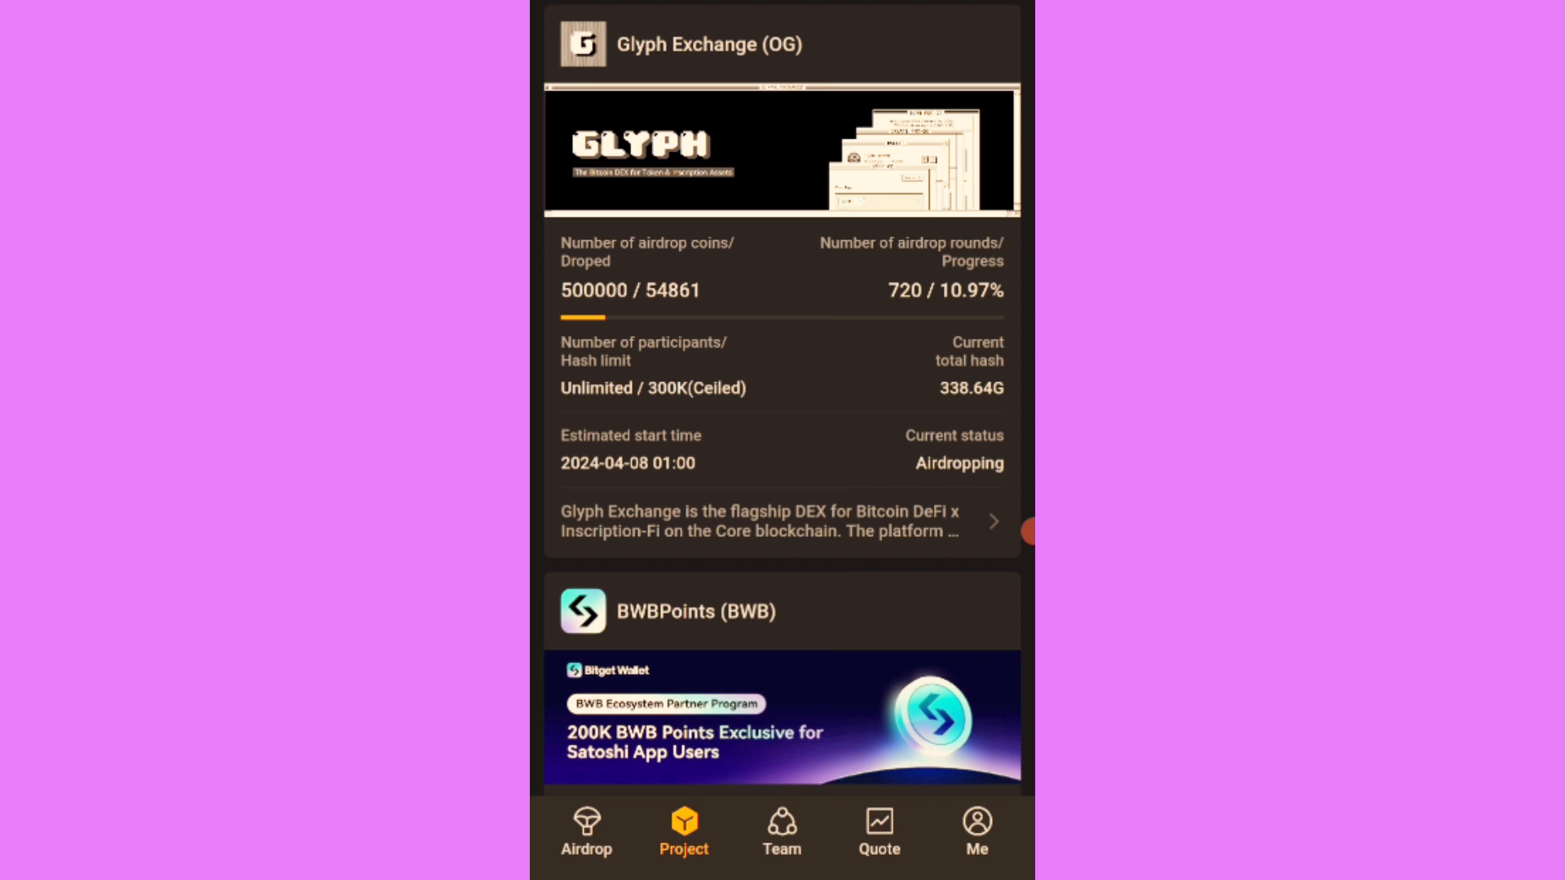
pyautogui.scroll(-3)
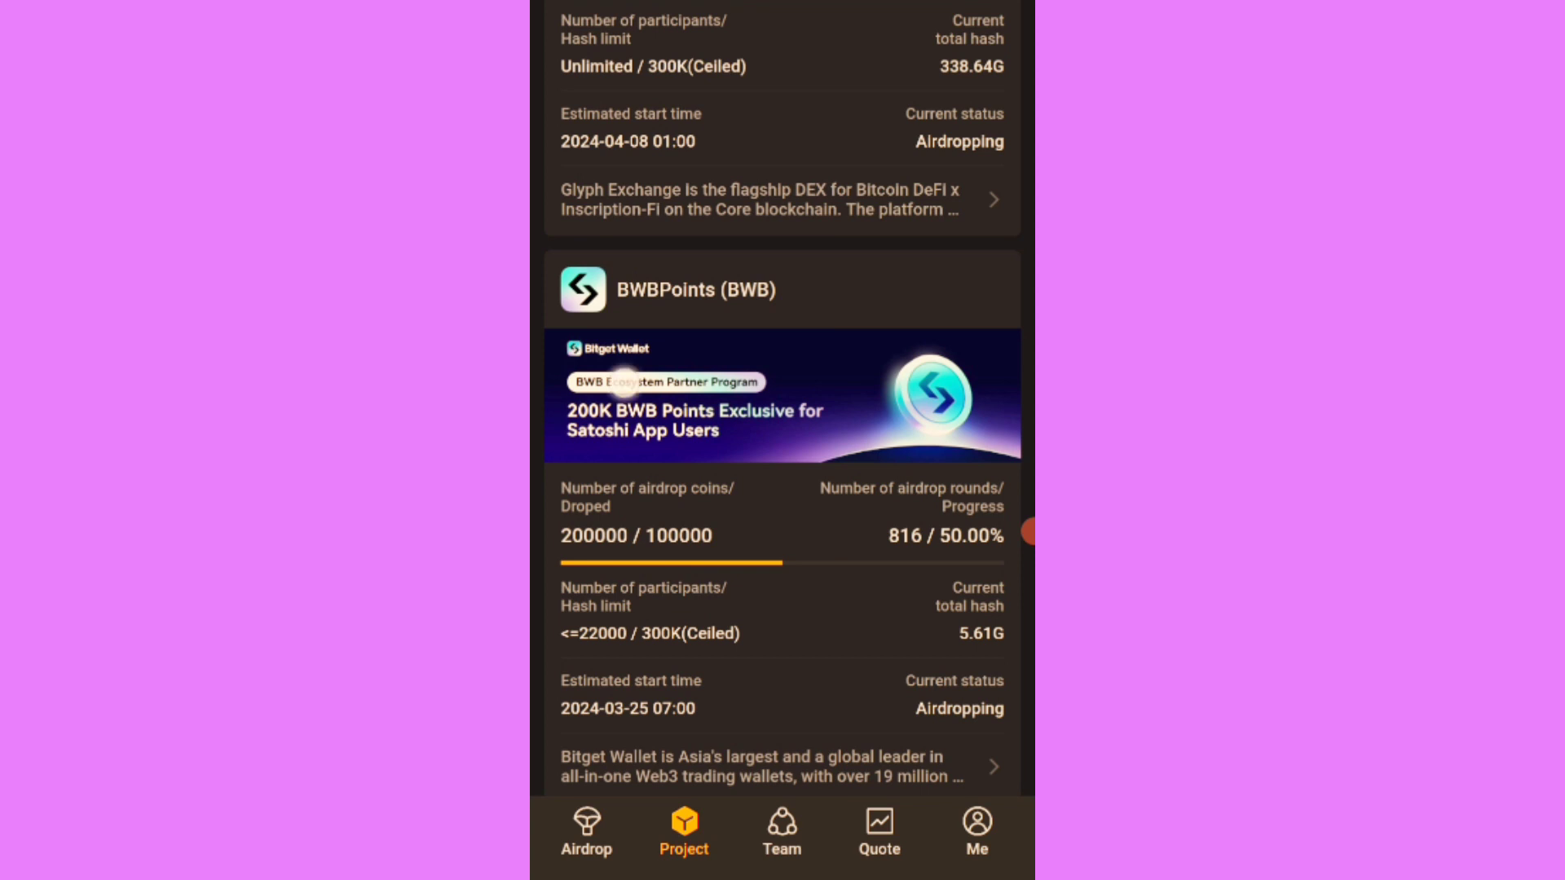
pyautogui.scroll(-3)
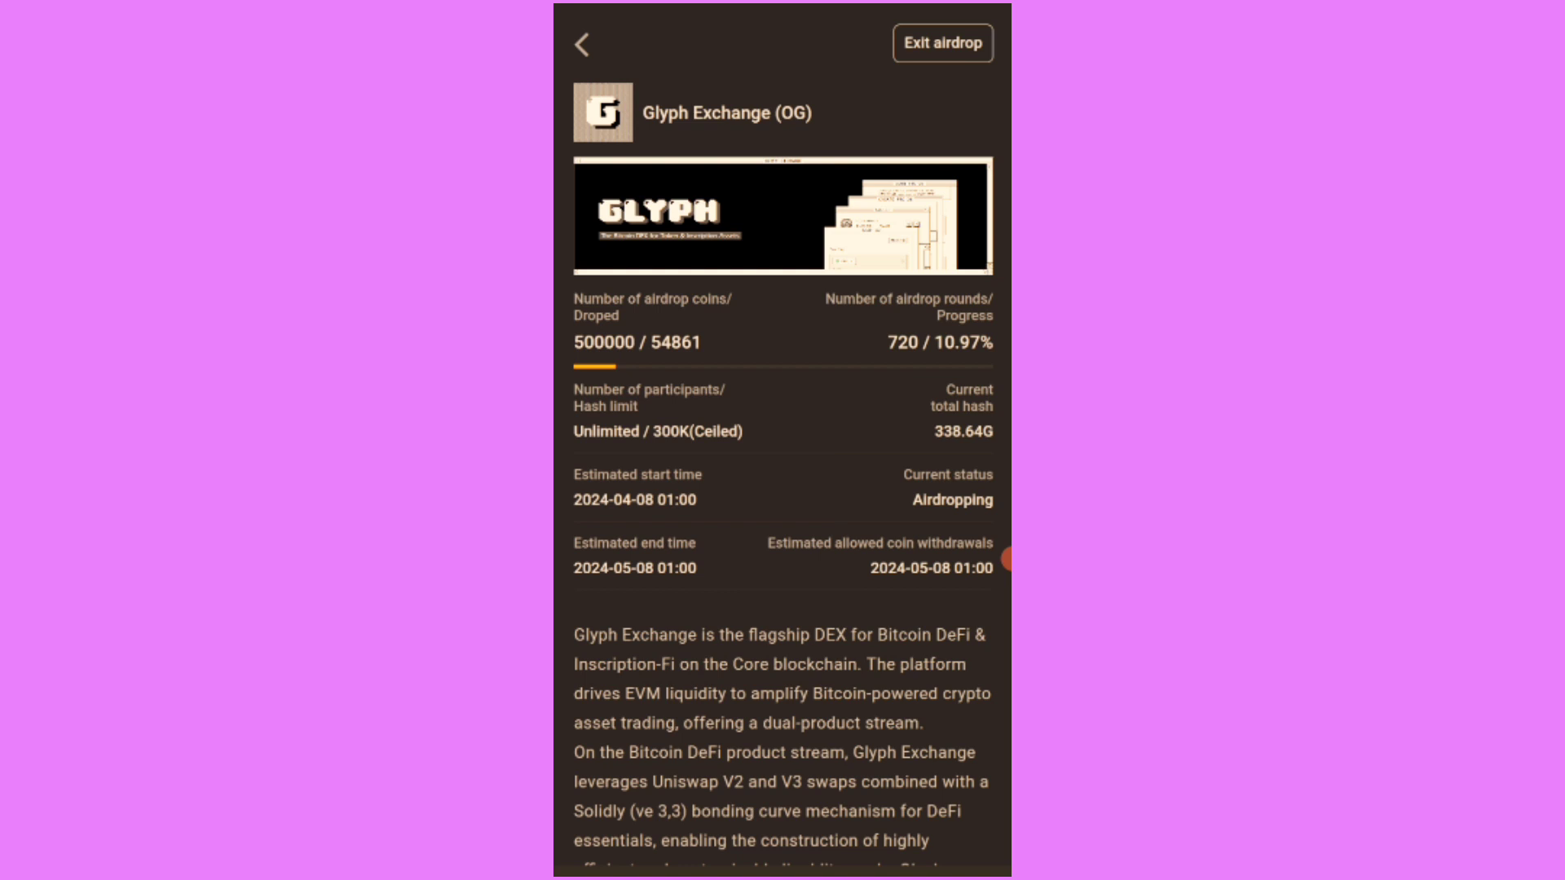
# - Leave the Glyph details and reach the OpenEX Assets screen on LONG Testnet
pyautogui.click(580, 45)
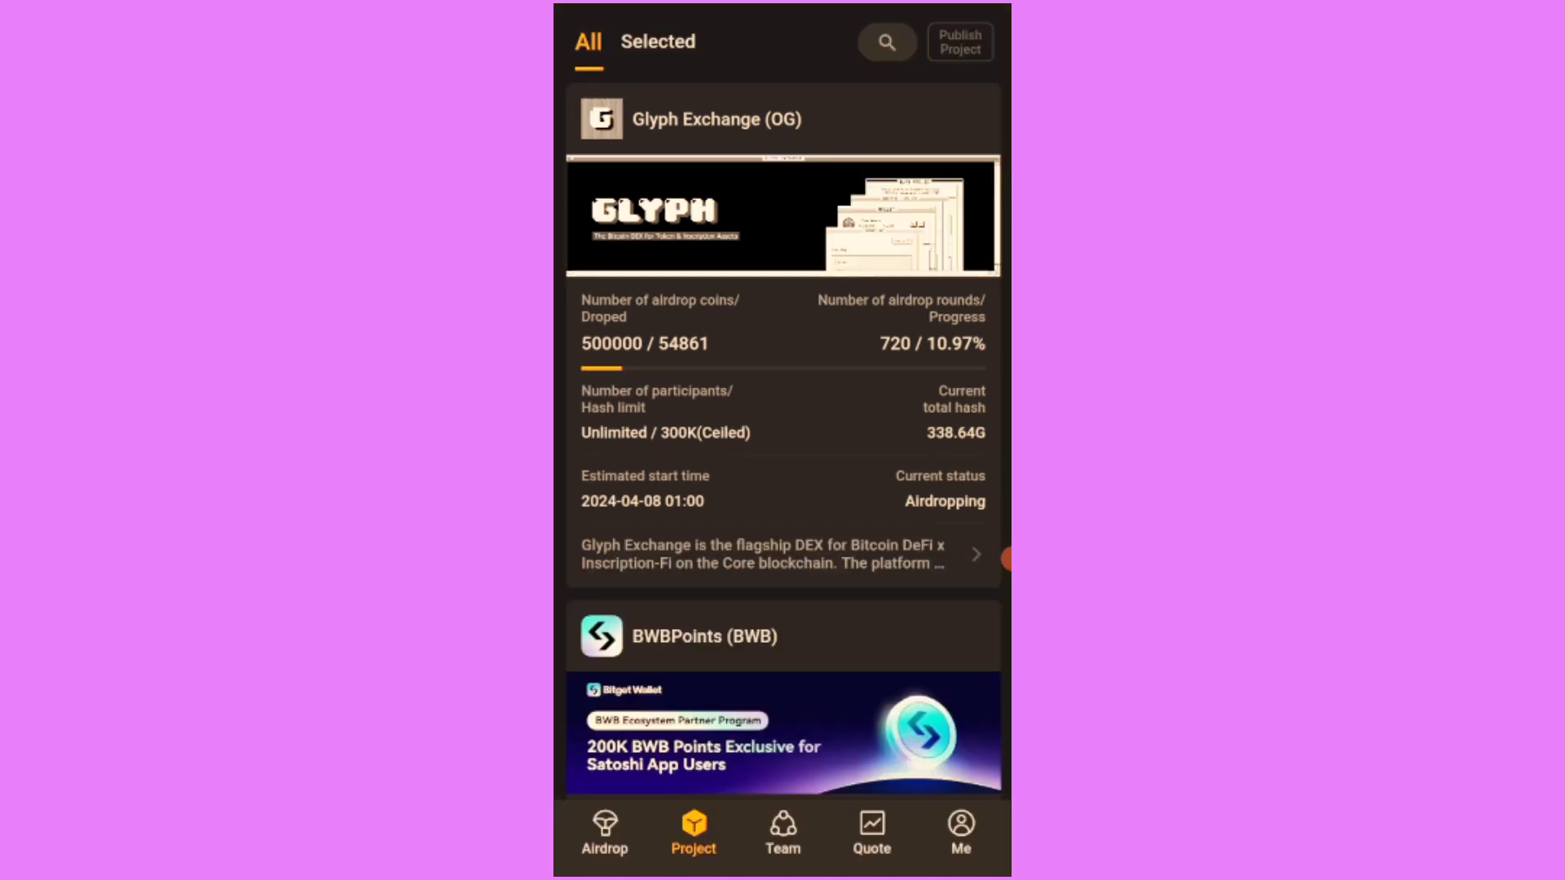
pyautogui.click(603, 833)
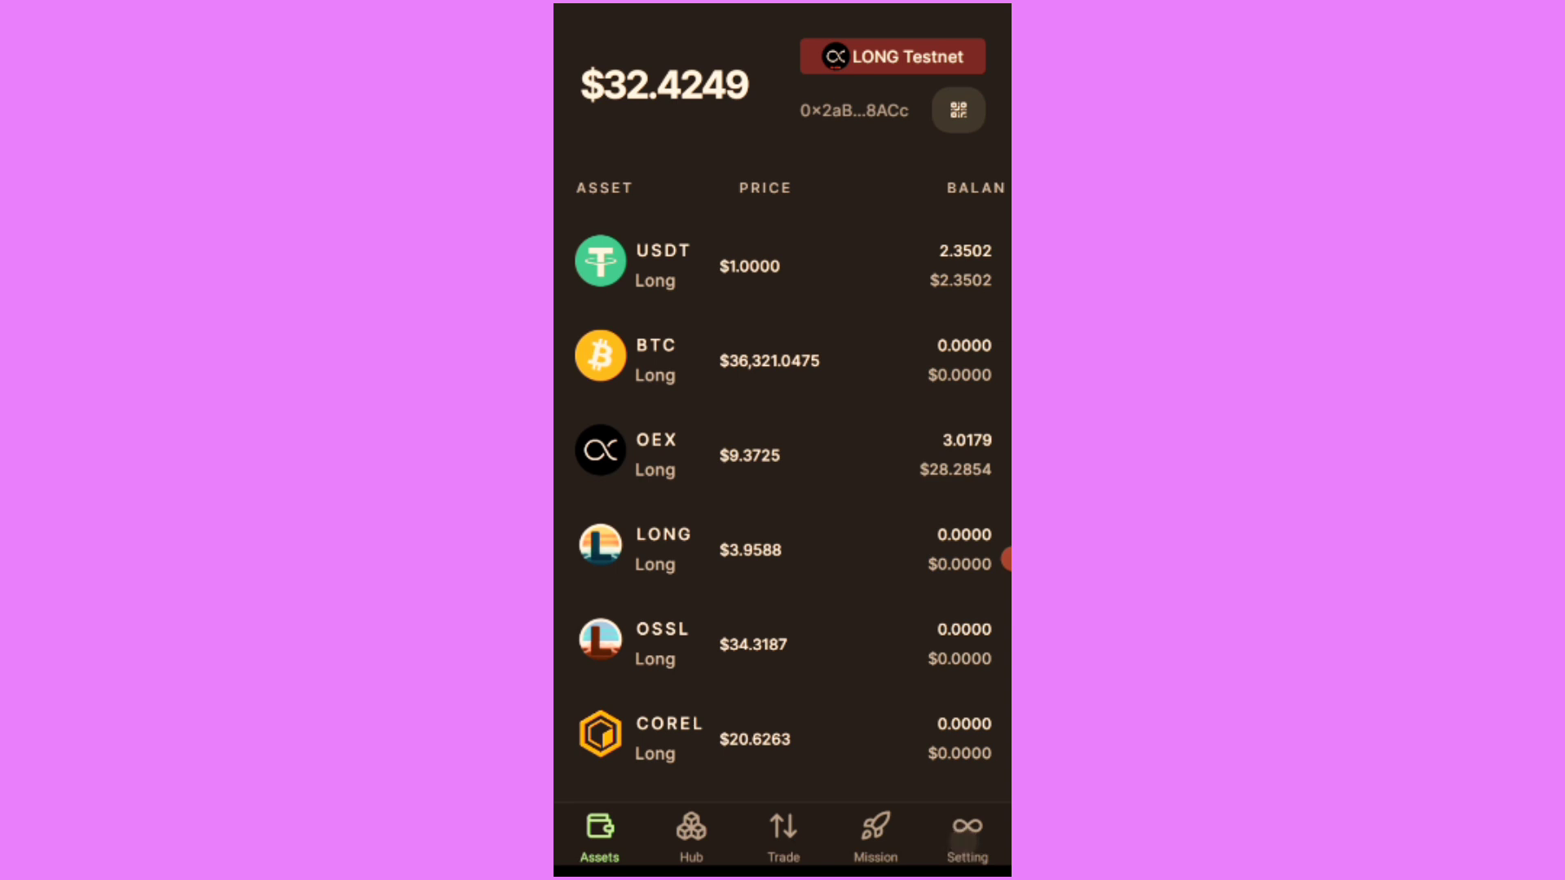
# - Show the OpenEX settings with code, scan, backup, cache, theme and version 1.0.8
pyautogui.click(965, 836)
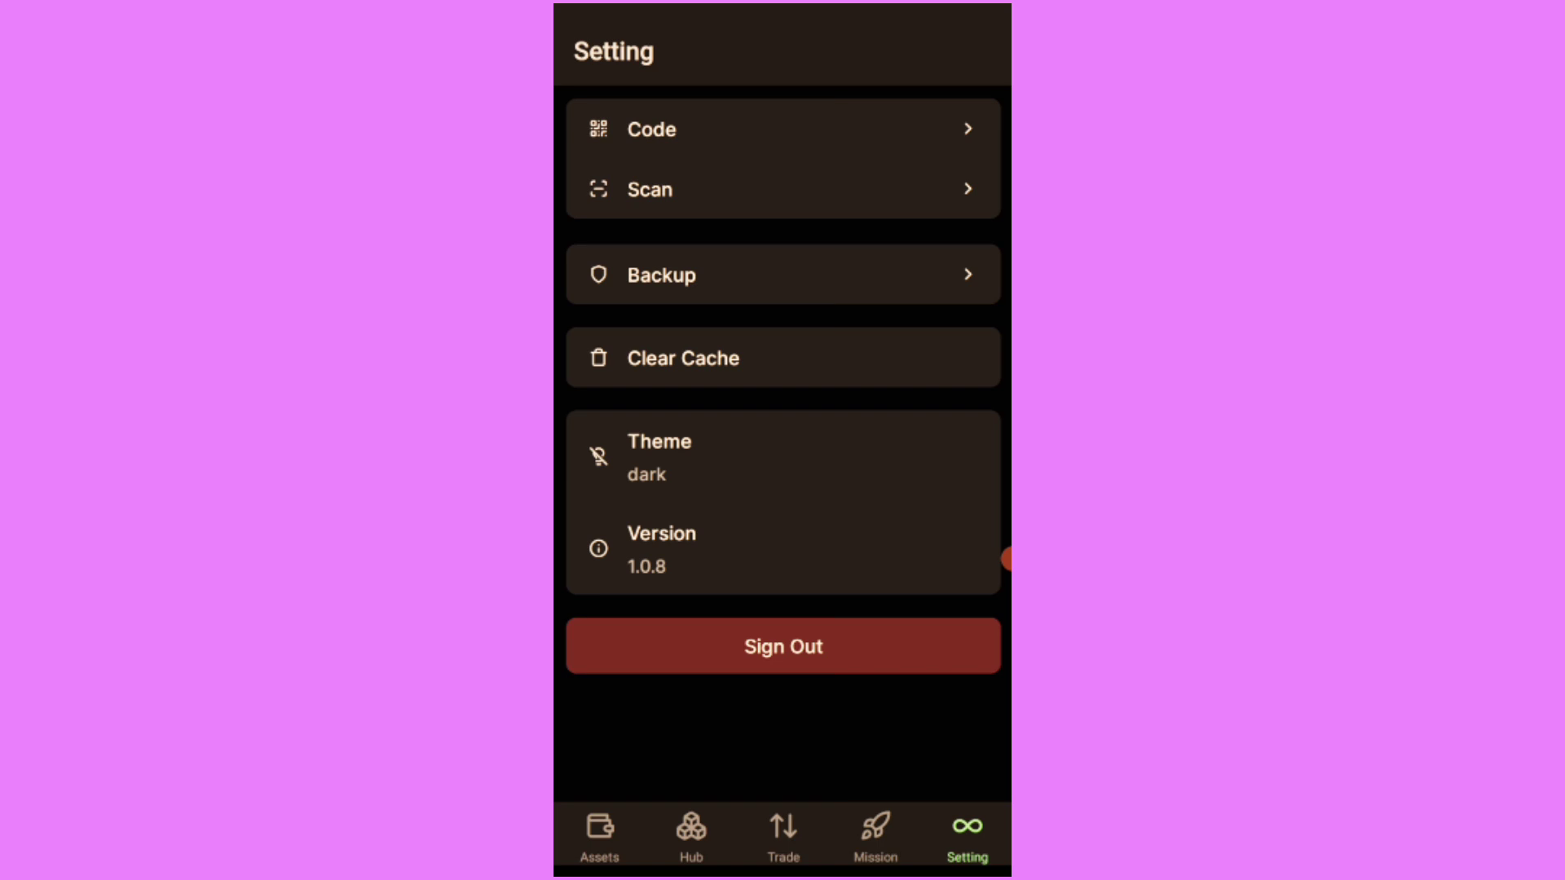
# - View the wallet backup page with masked recovery phrase and key-safety tips
pyautogui.click(781, 274)
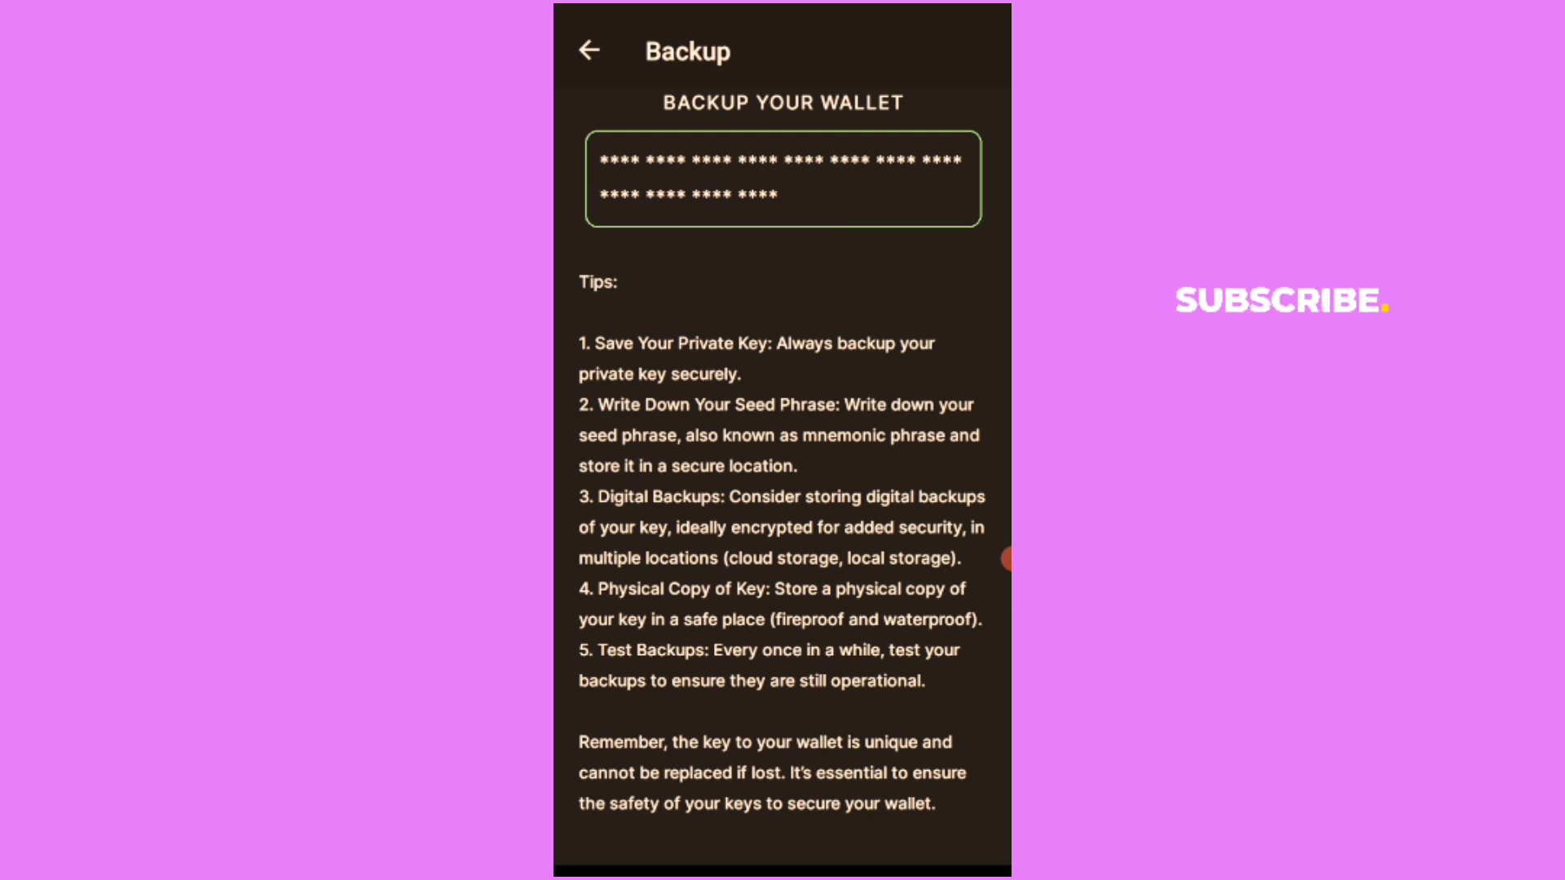
# - Search 'oex' in Play Store and check the OEX app shows Installed
pyautogui.click(590, 50)
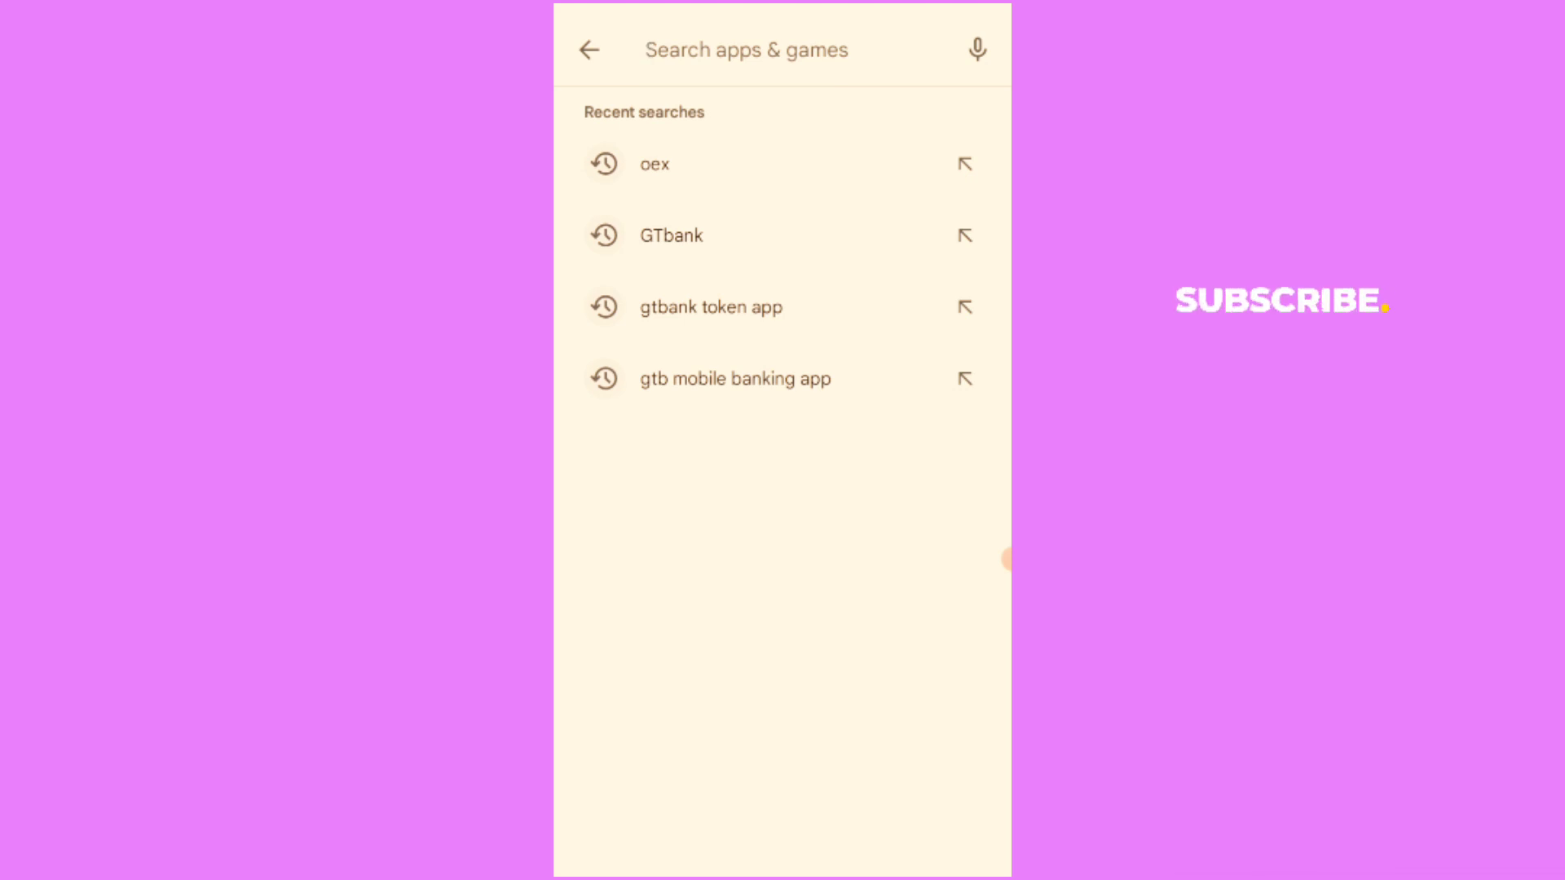
pyautogui.click(655, 163)
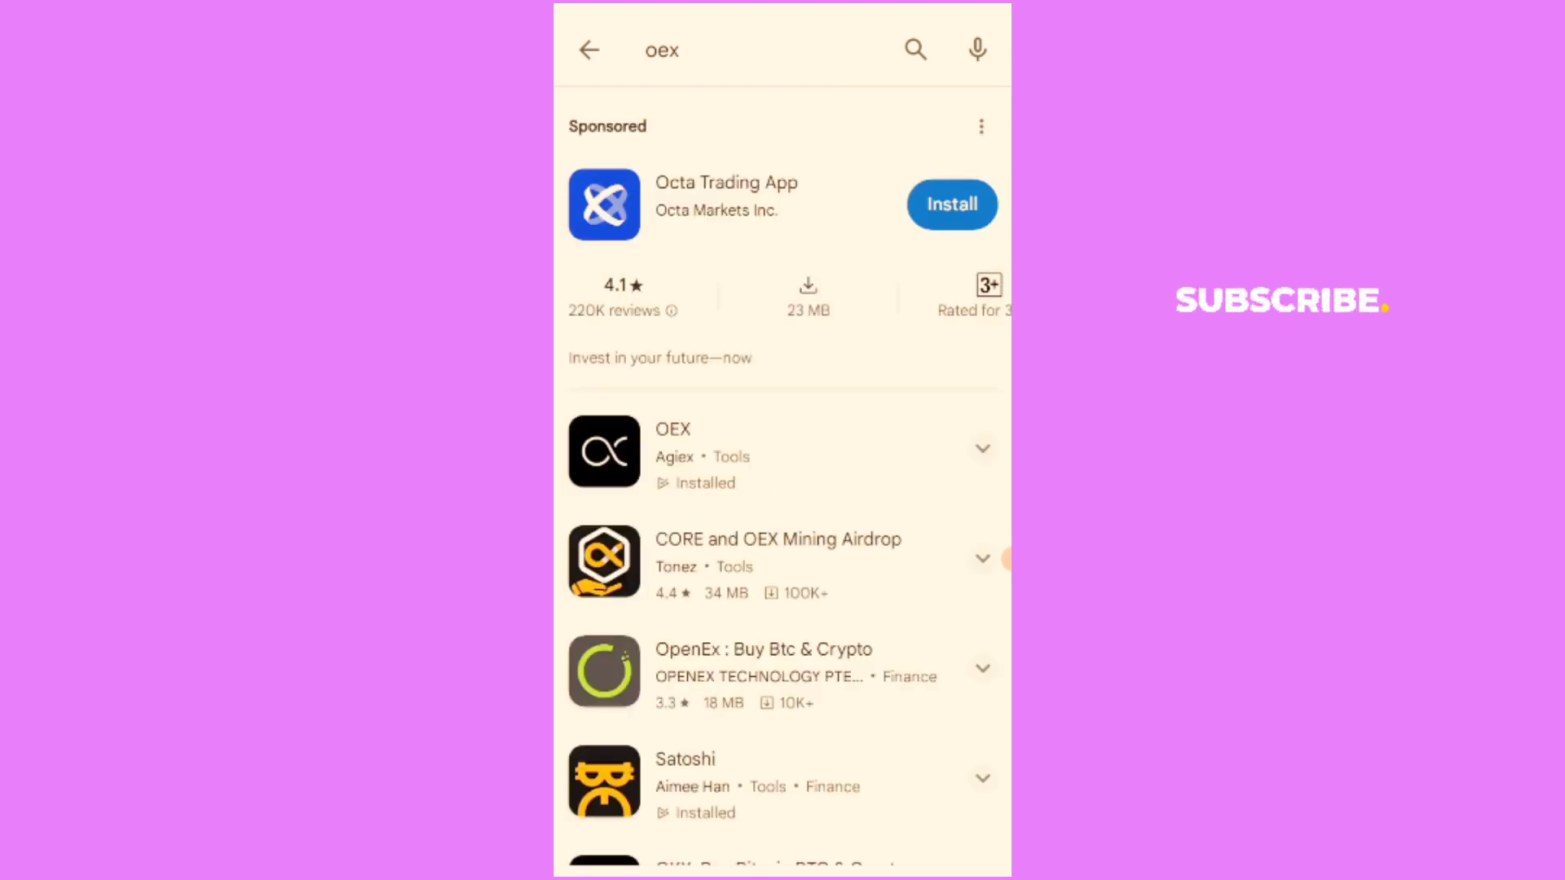
pyautogui.click(673, 455)
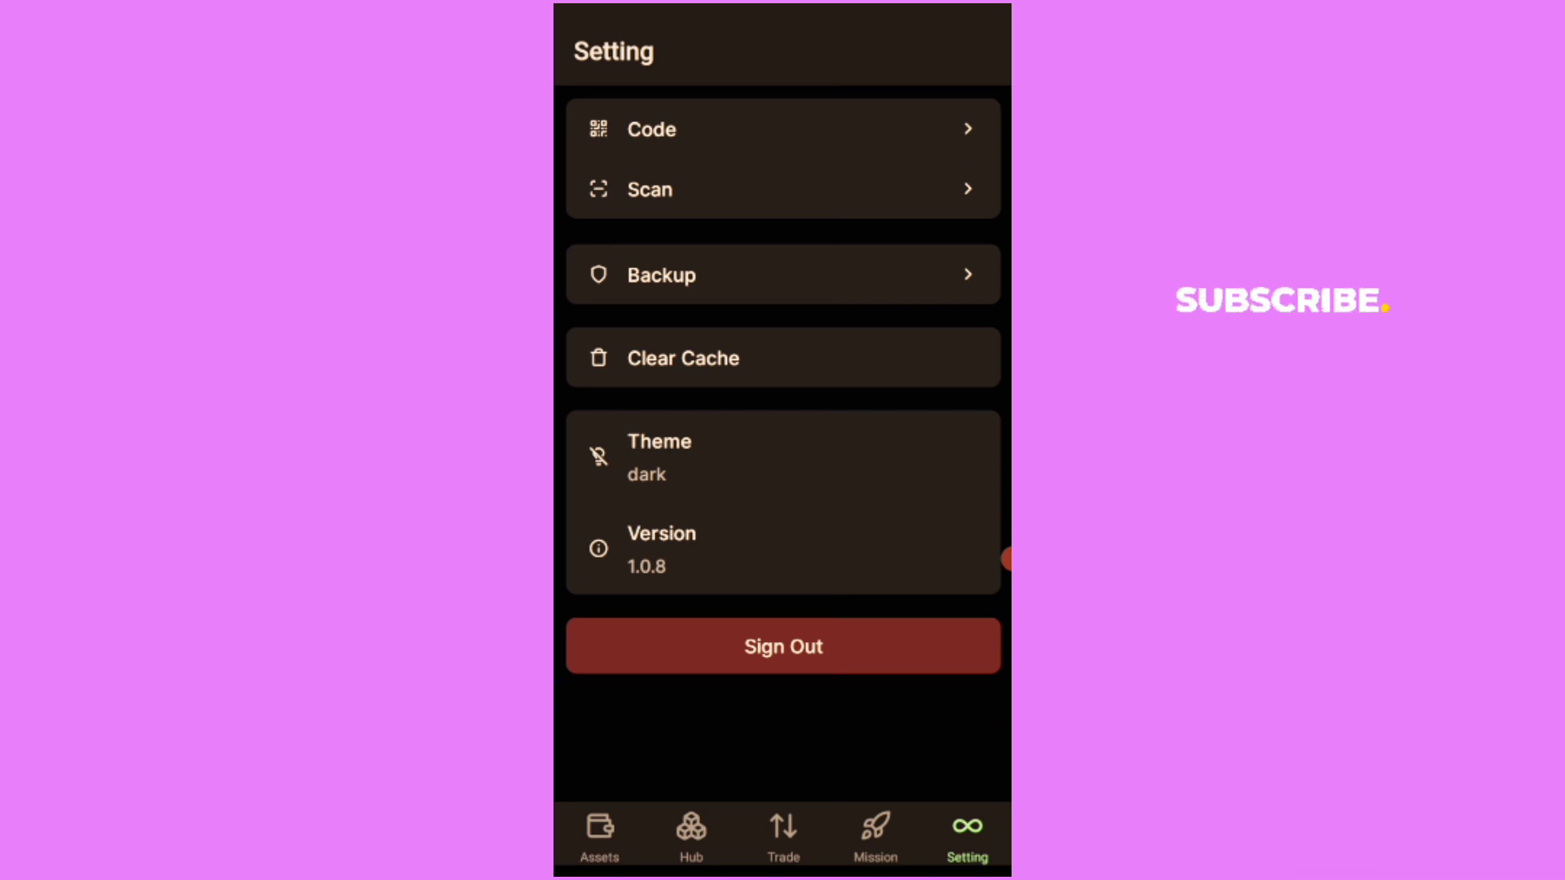
pyautogui.click(780, 274)
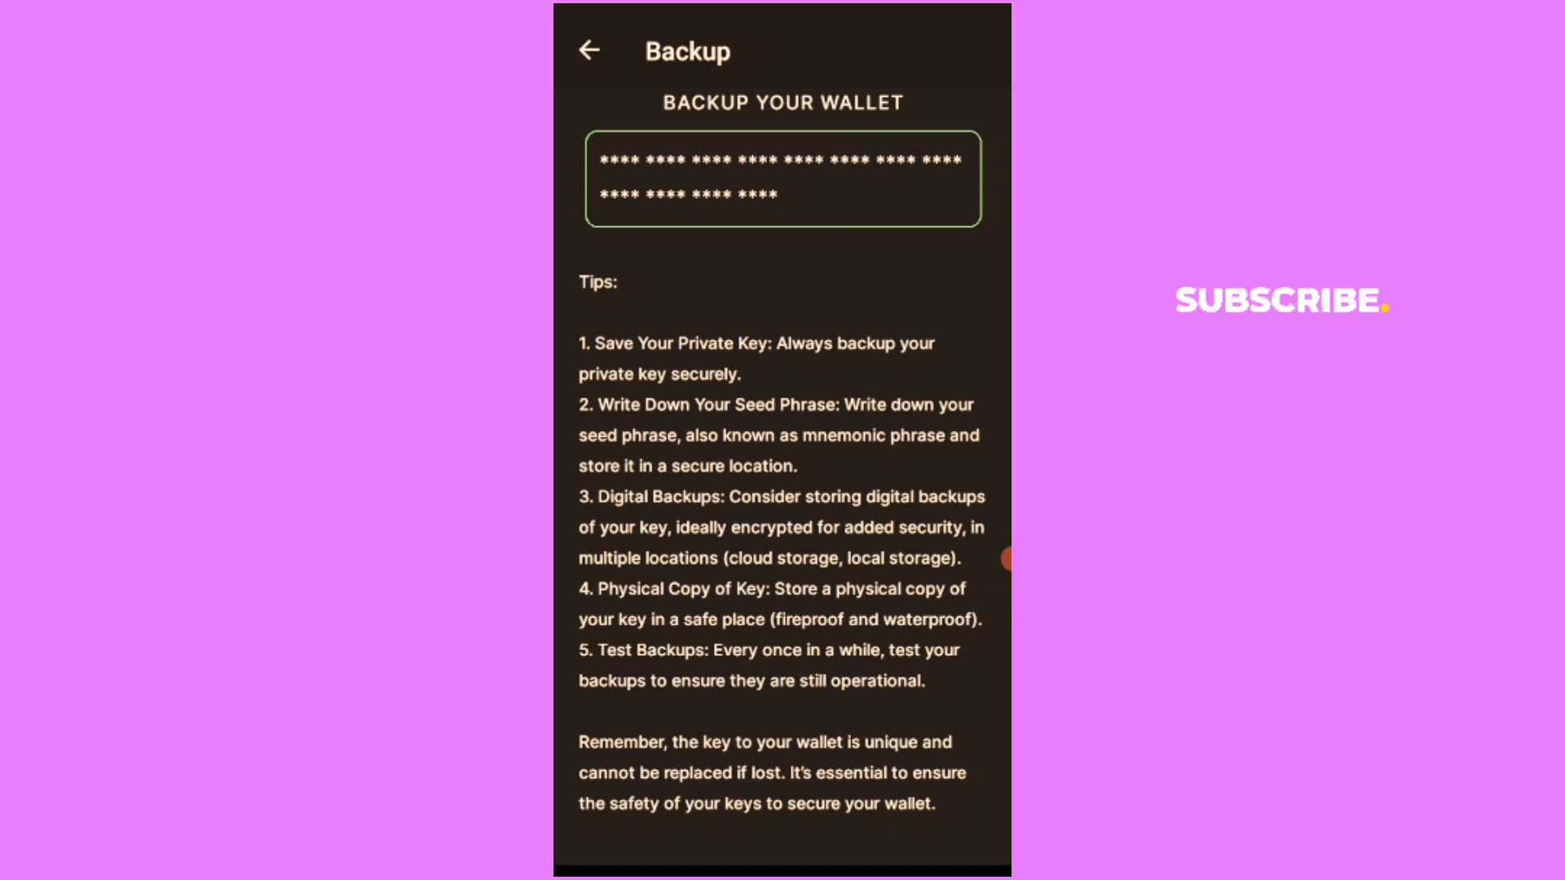
pyautogui.click(589, 50)
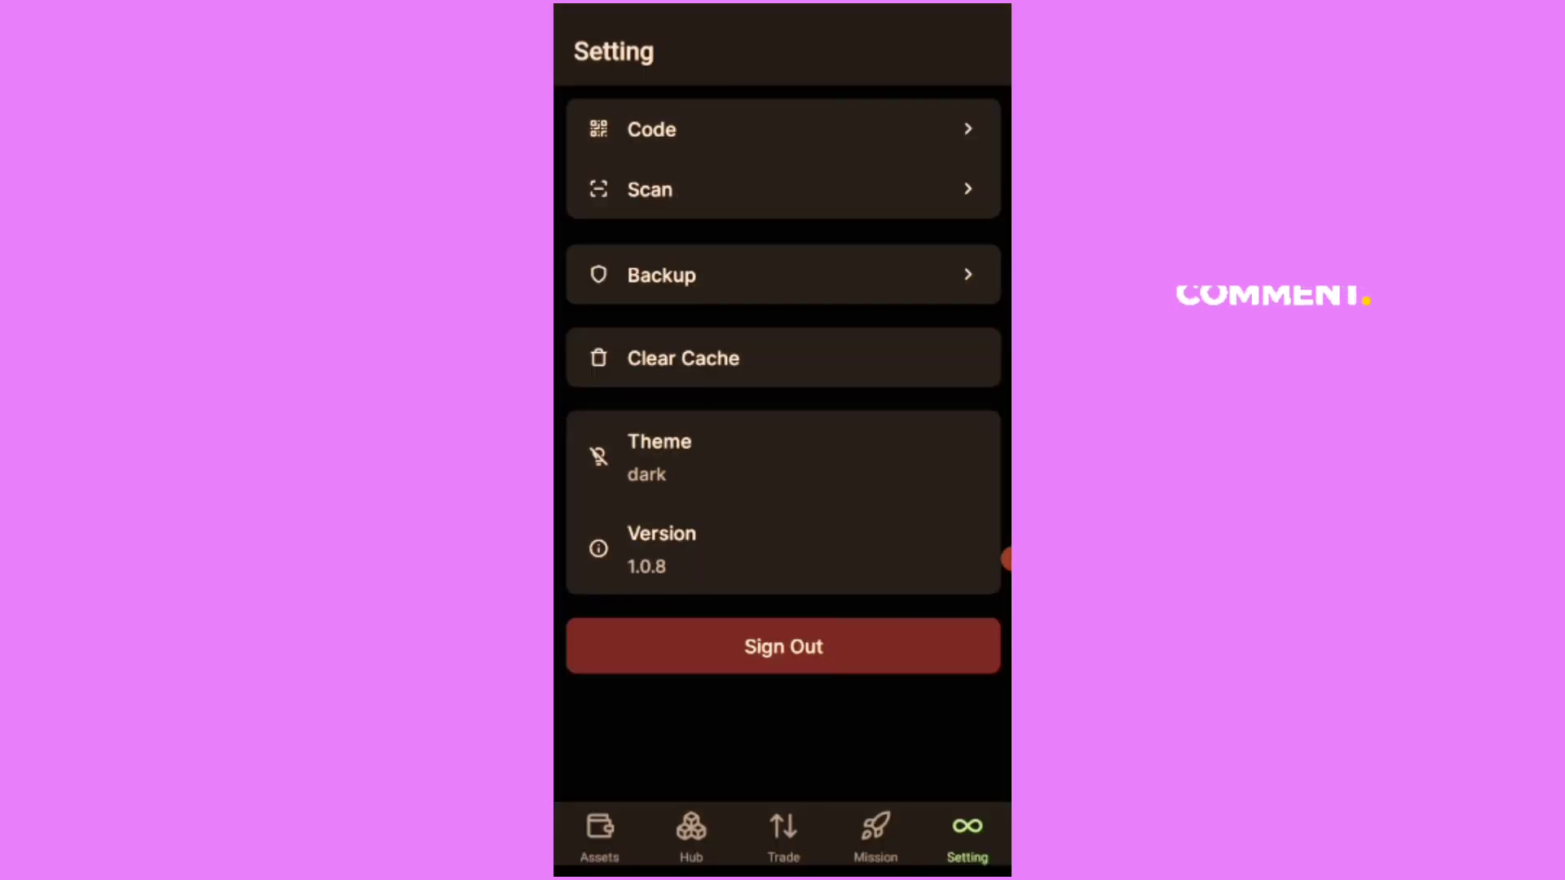
# - Check the completed Mission X status via Assets and Hub, then return to the missions overview
pyautogui.click(598, 837)
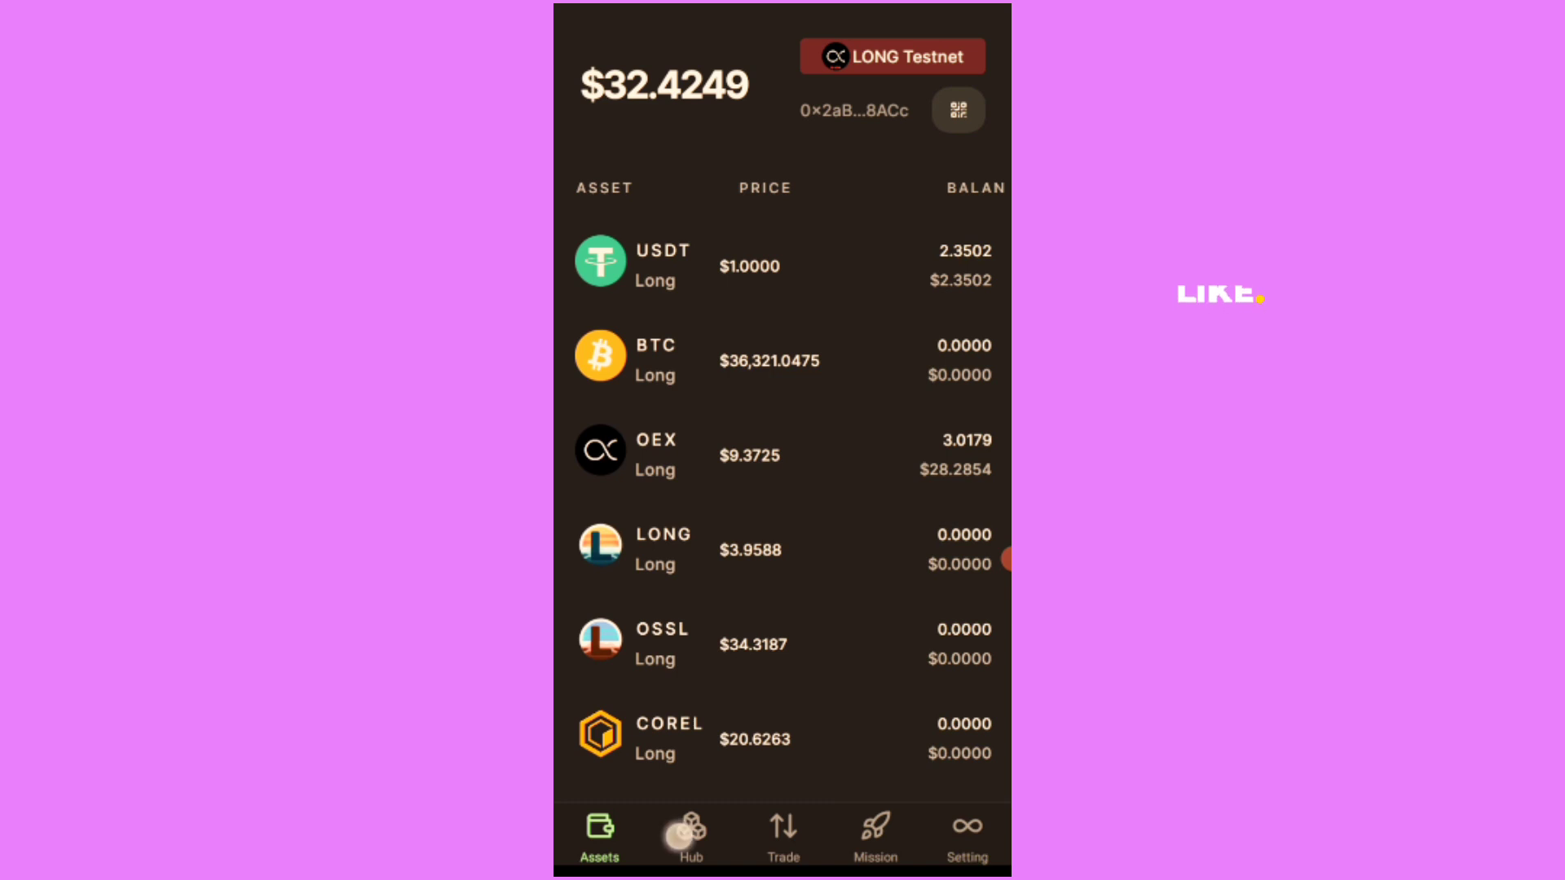
pyautogui.click(689, 837)
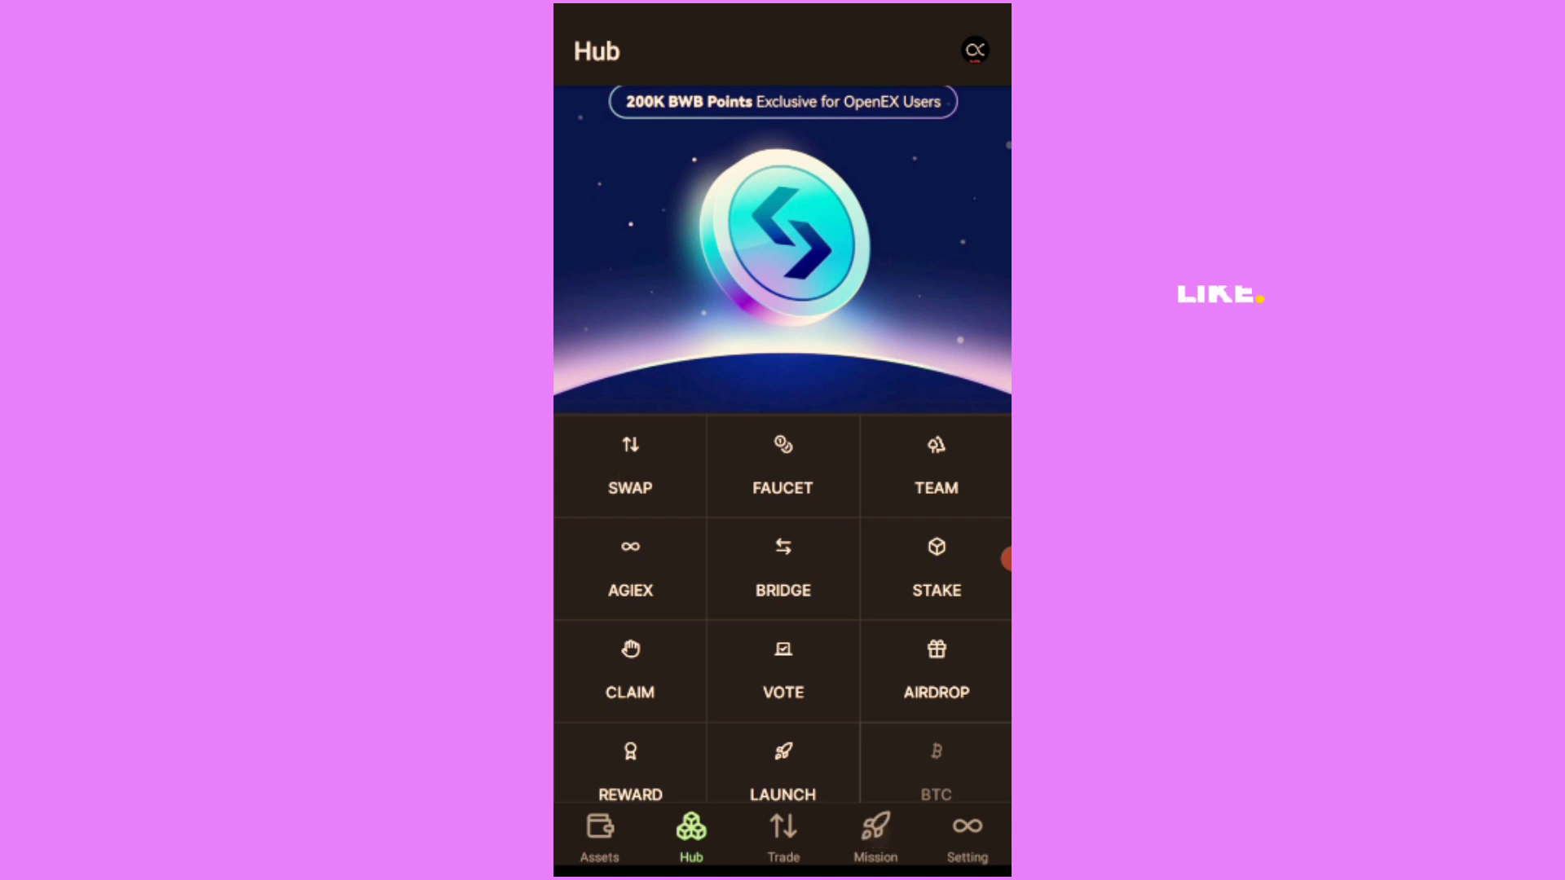
pyautogui.click(874, 837)
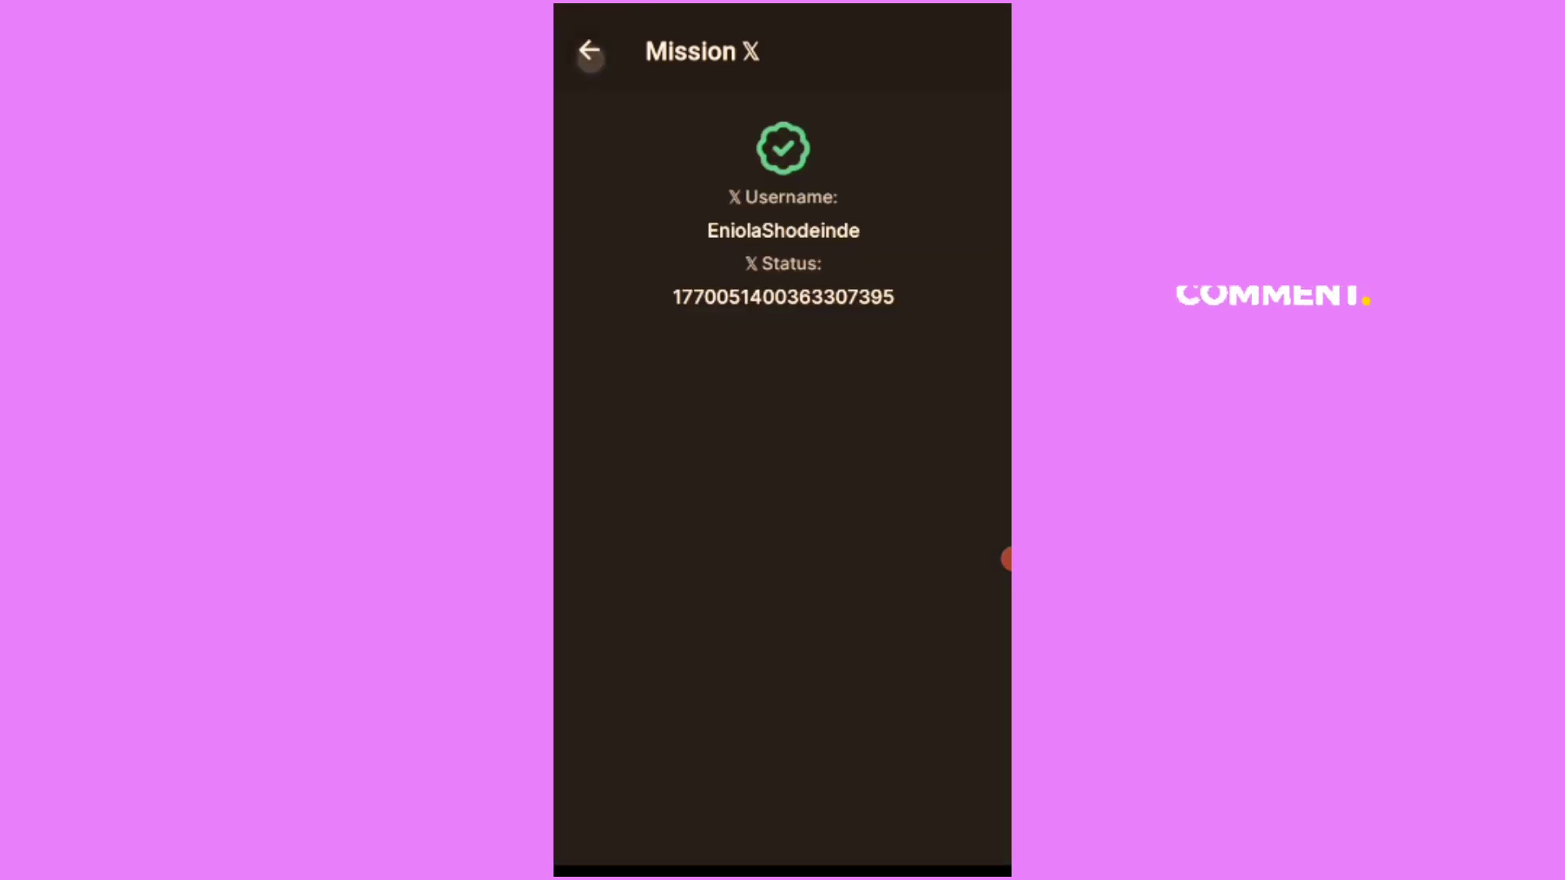
pyautogui.click(589, 50)
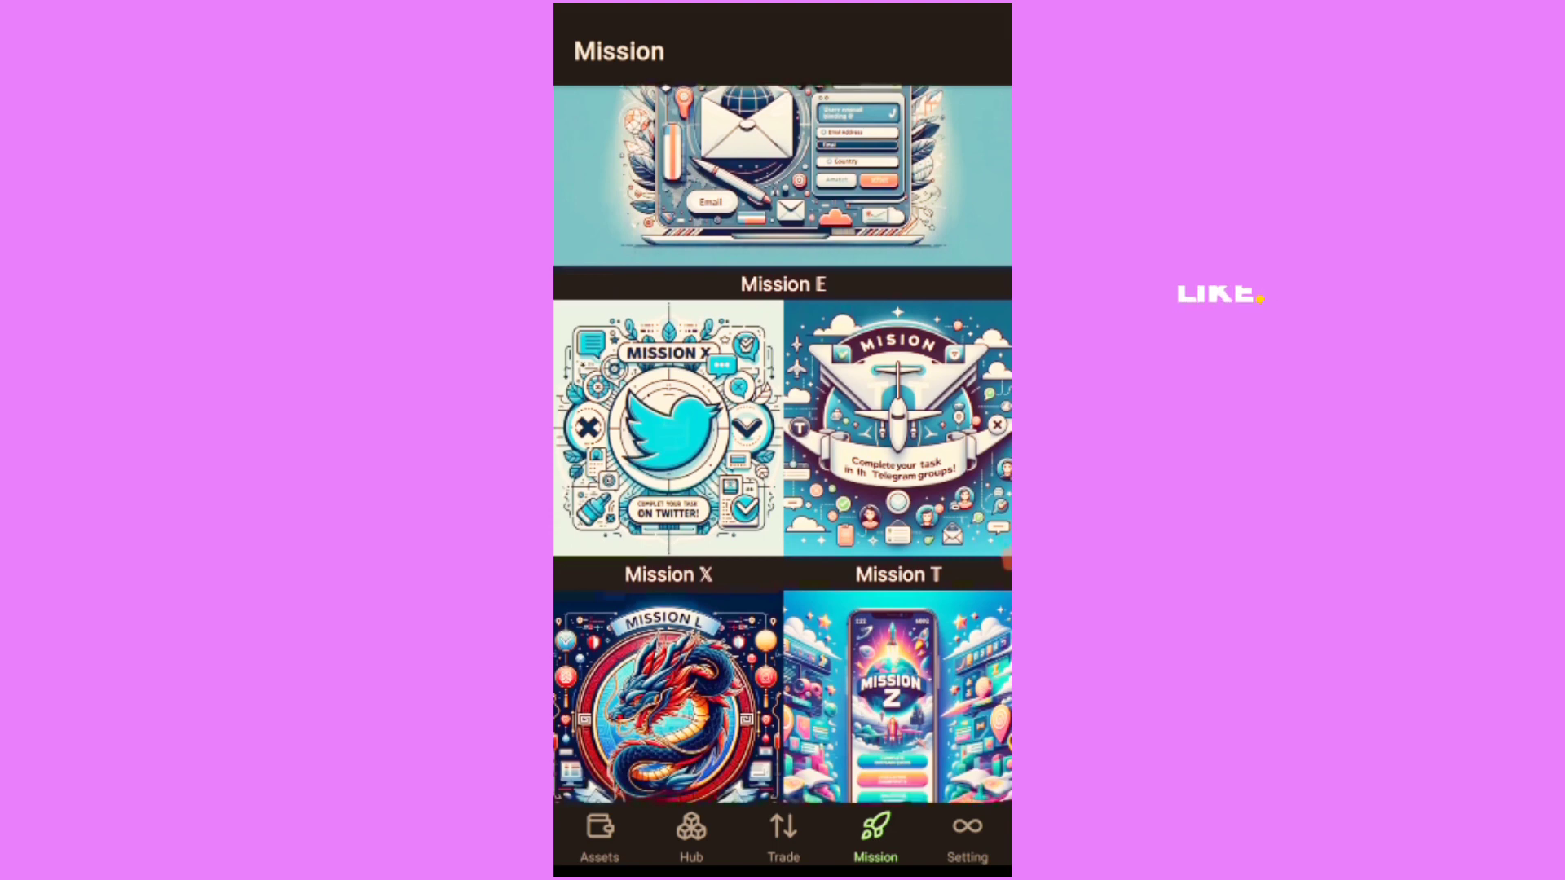
# - Scroll the mission list and switch to the hub listing SWAP, AGIEX, CLAIM and REWARD
pyautogui.scroll(-3)
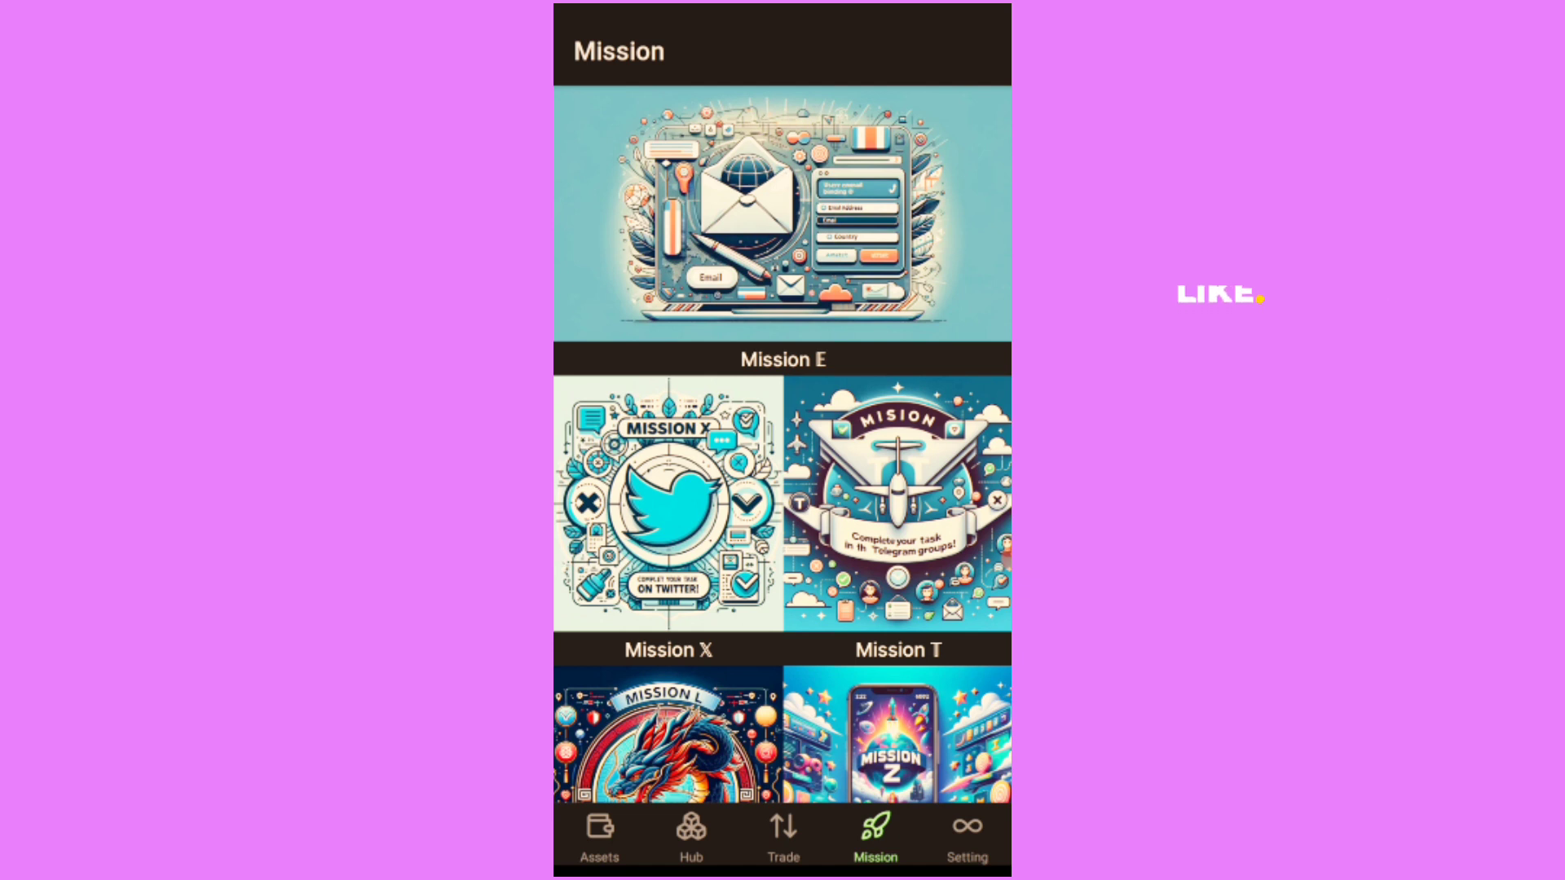
pyautogui.click(690, 836)
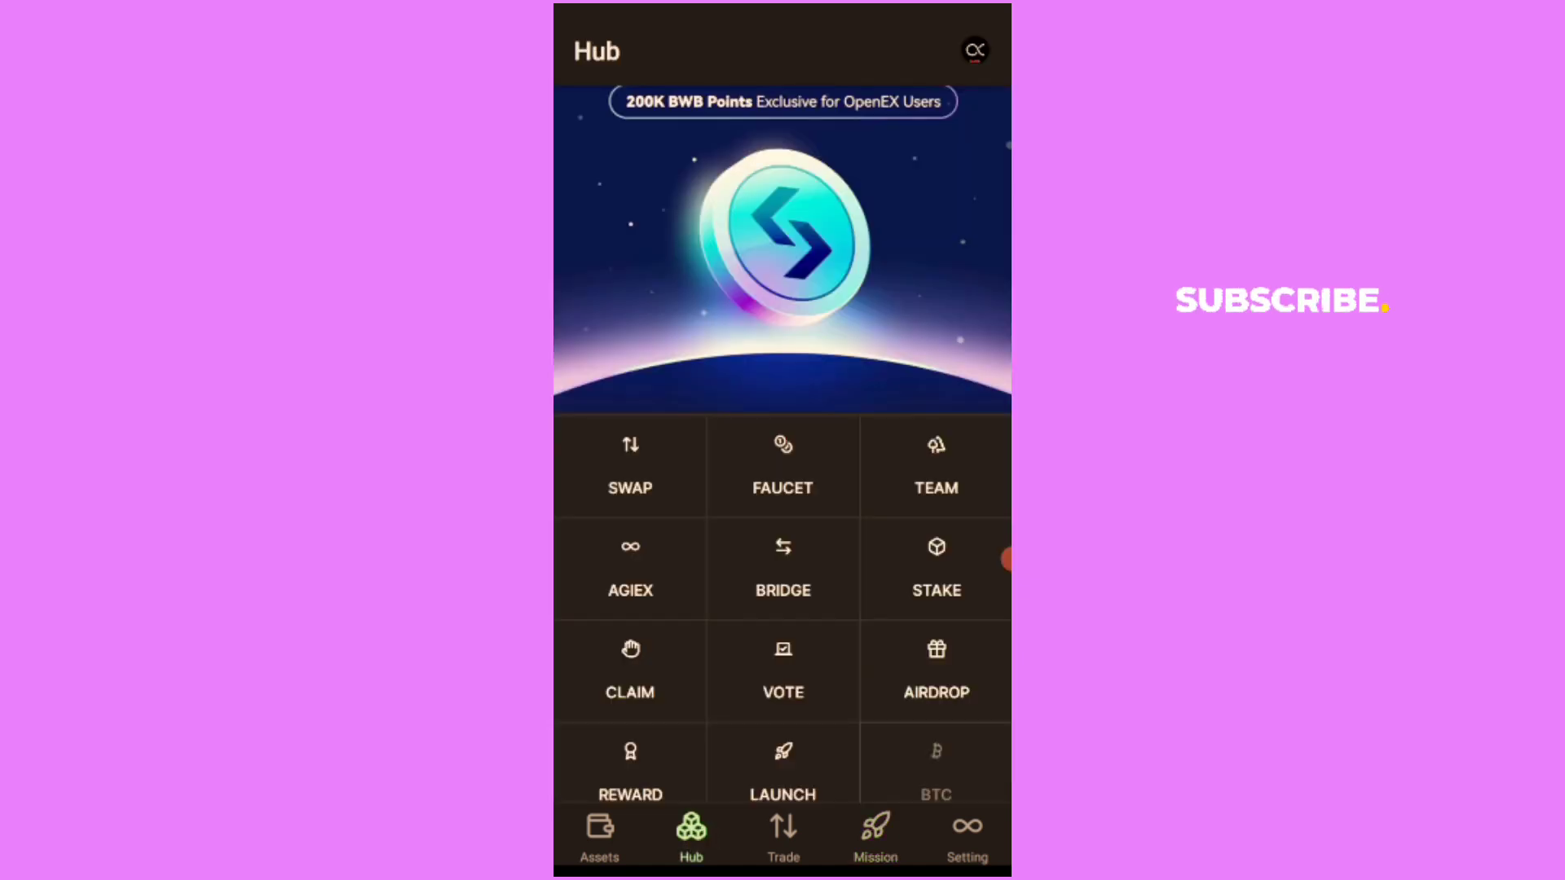